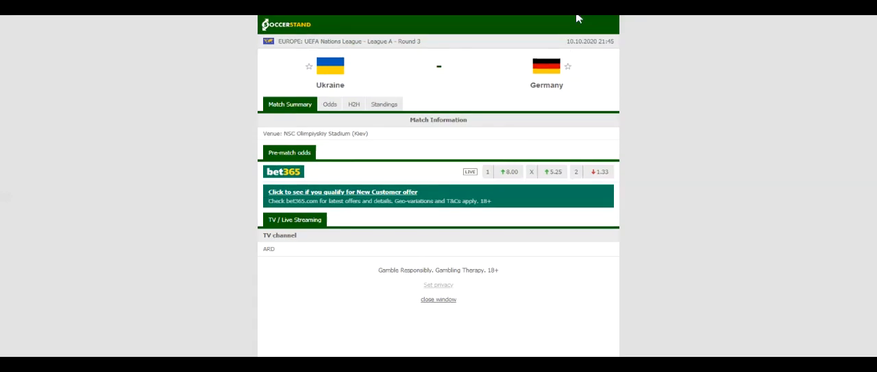
- Switch the Ukraine vs Germany match page to its Standings section
left_click(383, 104)
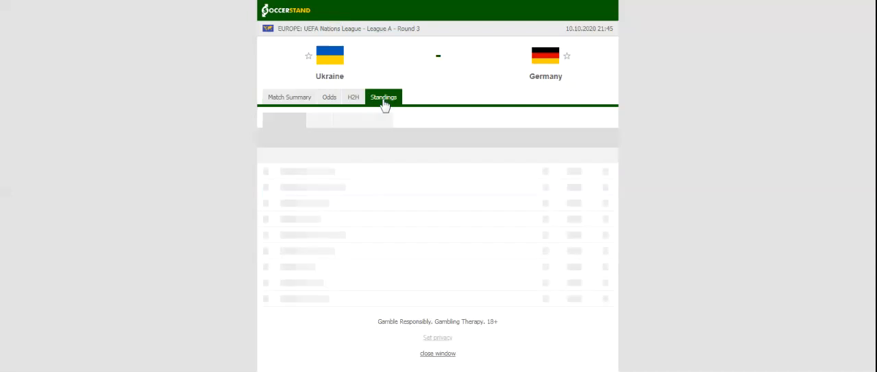
- Review the Group 4 standings table, then move to the Ukraine–Germany head-to-head records
left_click(384, 96)
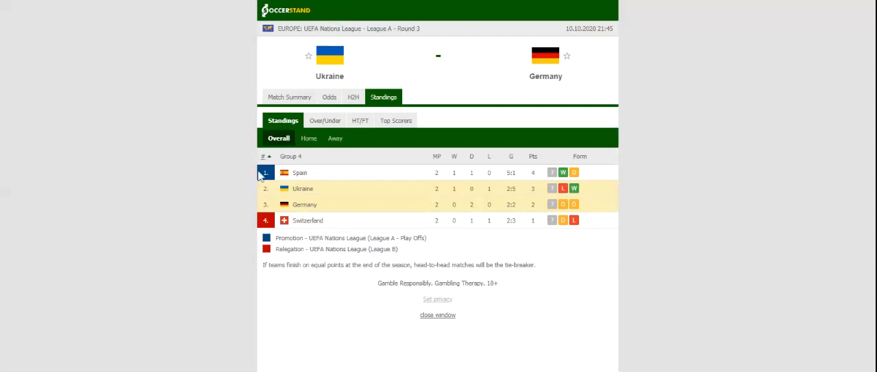
left_click(353, 96)
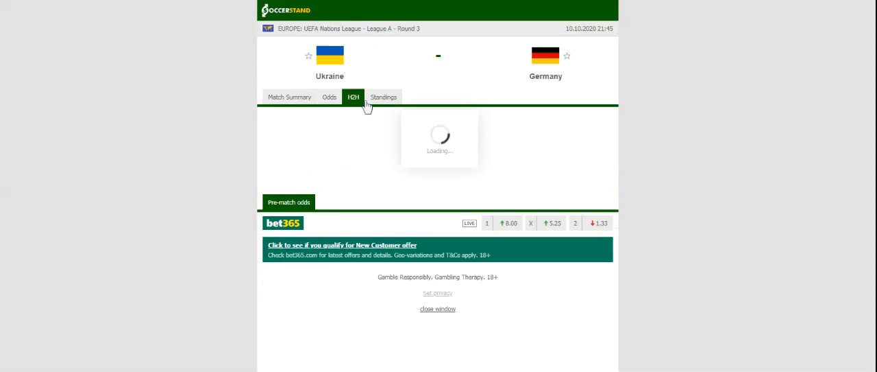
- Look over both teams' recent results and head-to-head, then show the bookmakers' 1X2 odds
left_click(353, 96)
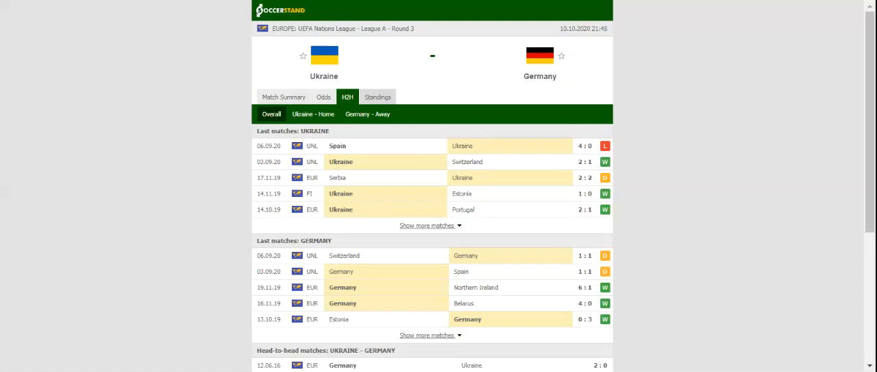
left_click(324, 96)
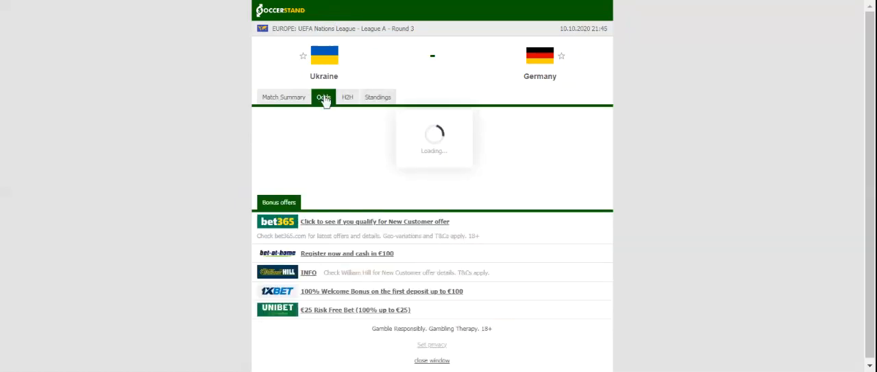
left_click(323, 96)
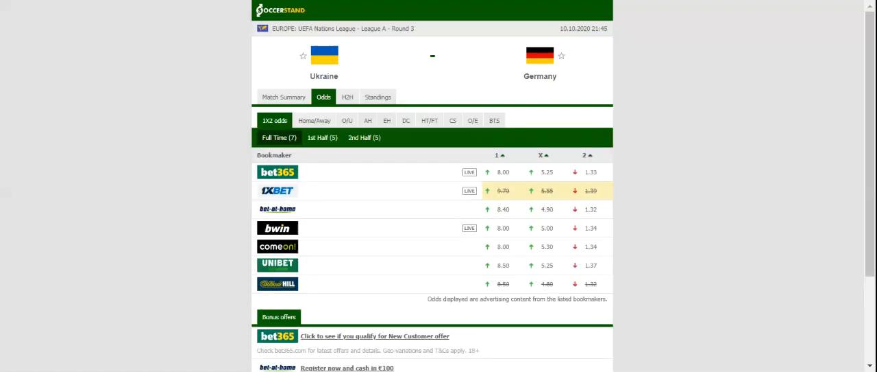